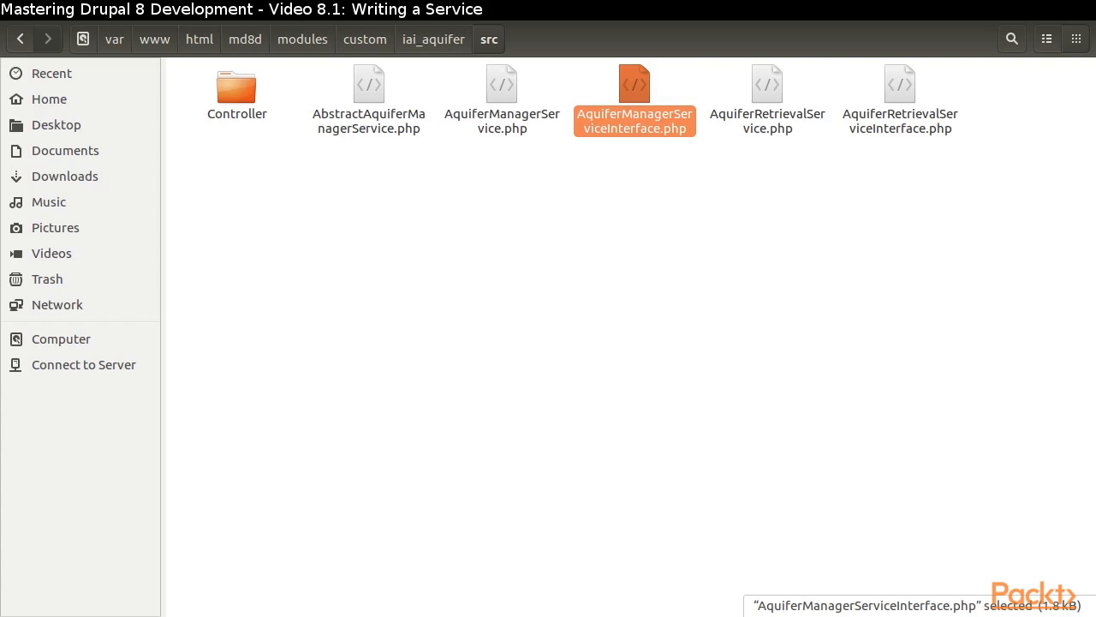
- Review the aquifer manager service interface file and the abstract aquifer manager service class
double_click(633, 84)
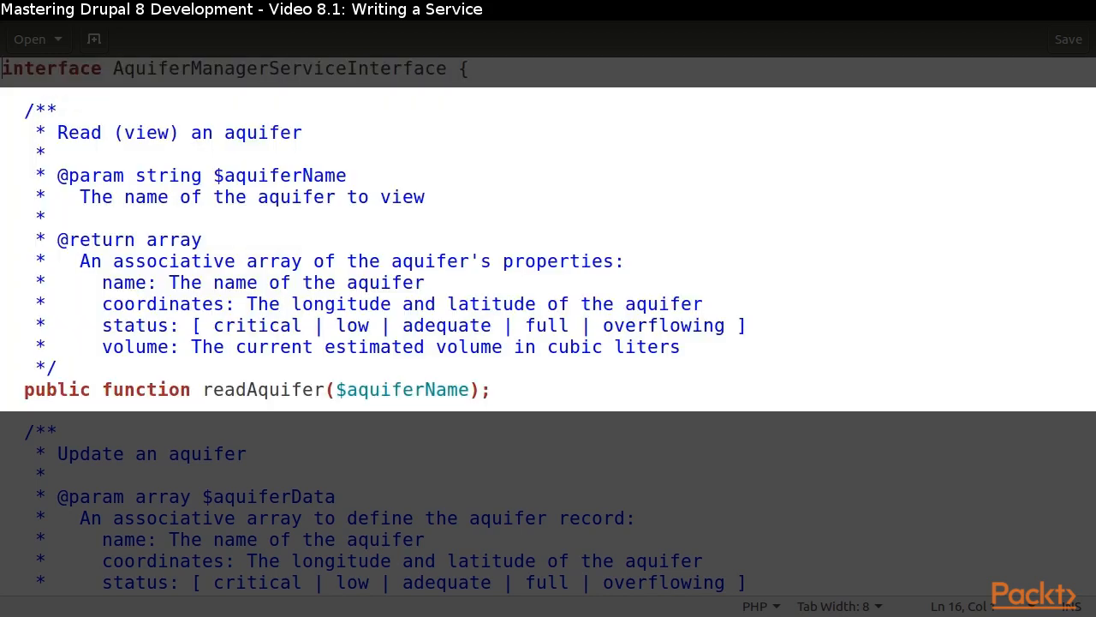
scroll("down", 3)
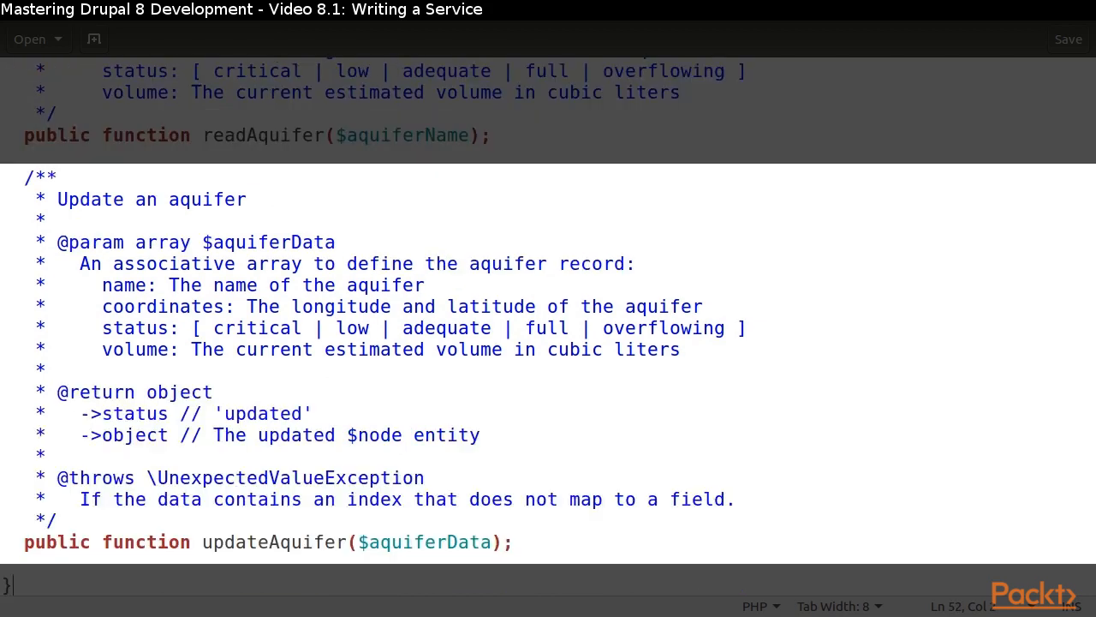
scroll("up", 3)
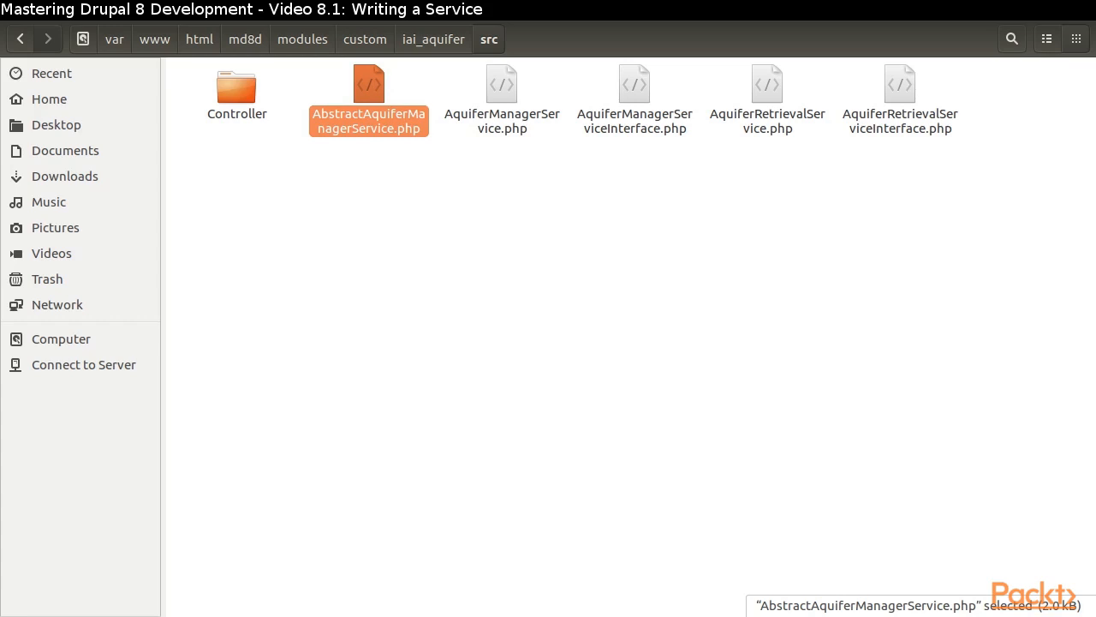
double_click(369, 86)
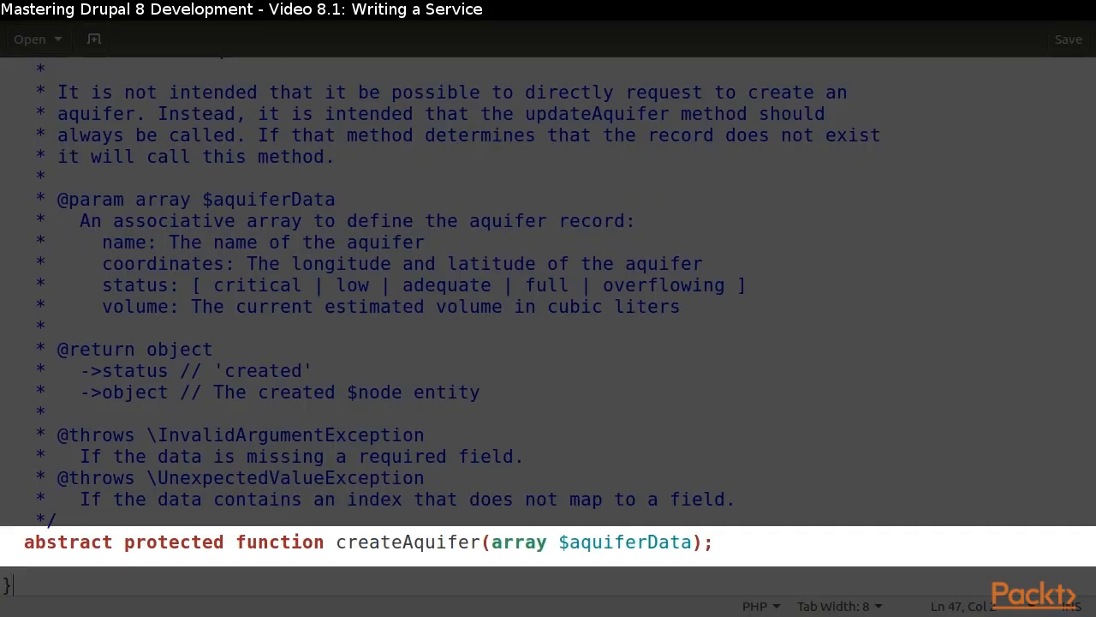
double_click(175, 541)
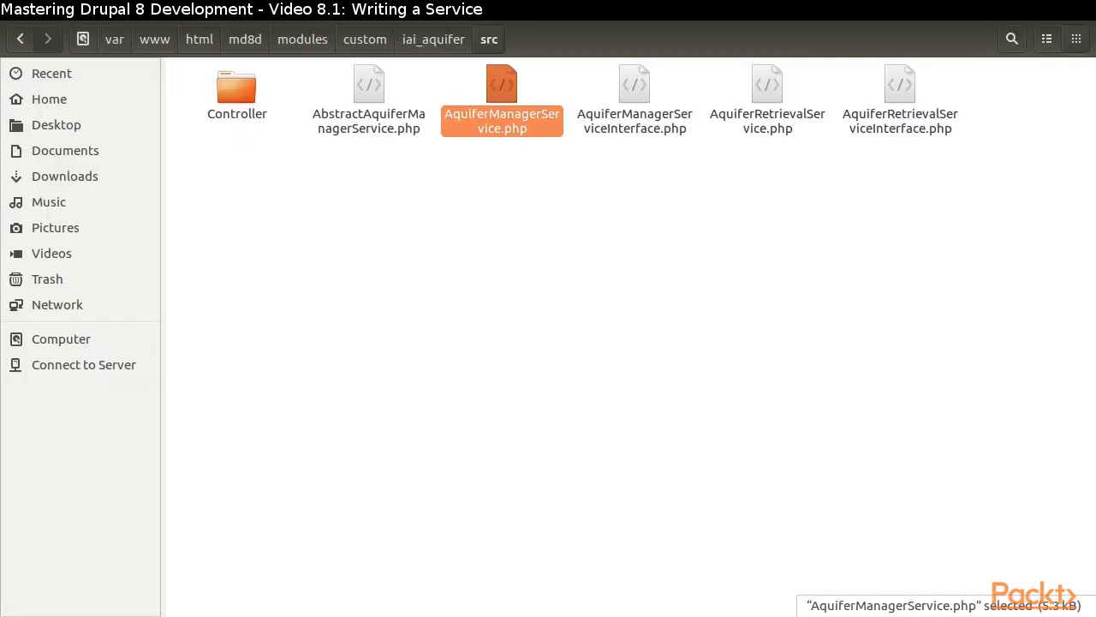
- Bring up AquiferManagerService.php and move past the constructor to its createAquifer method
double_click(502, 94)
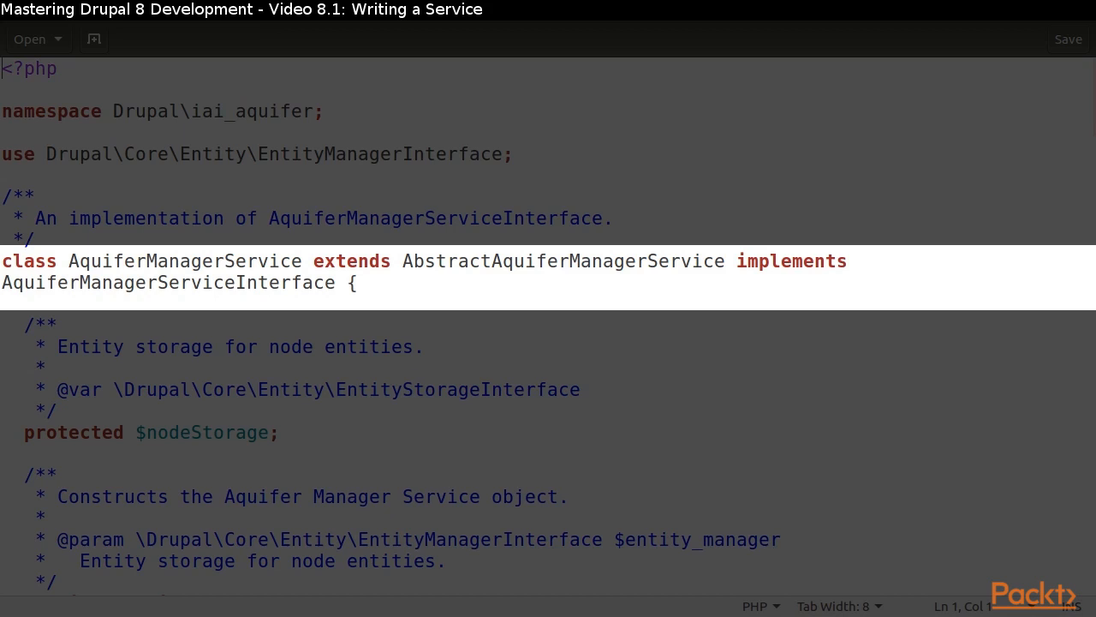
scroll("down", 3)
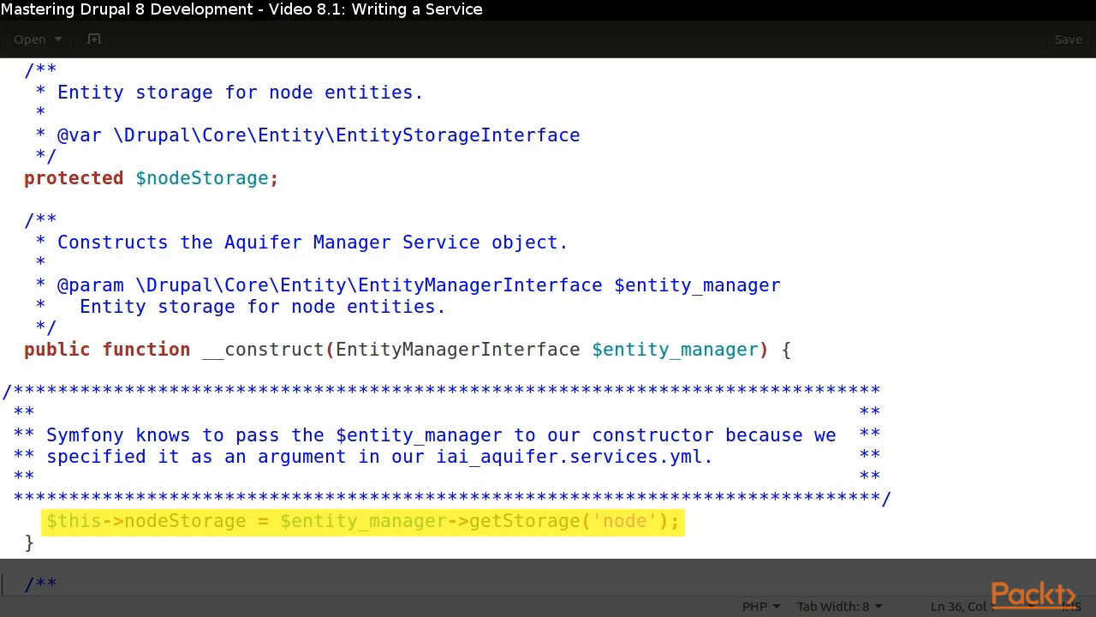
scroll("down", 3)
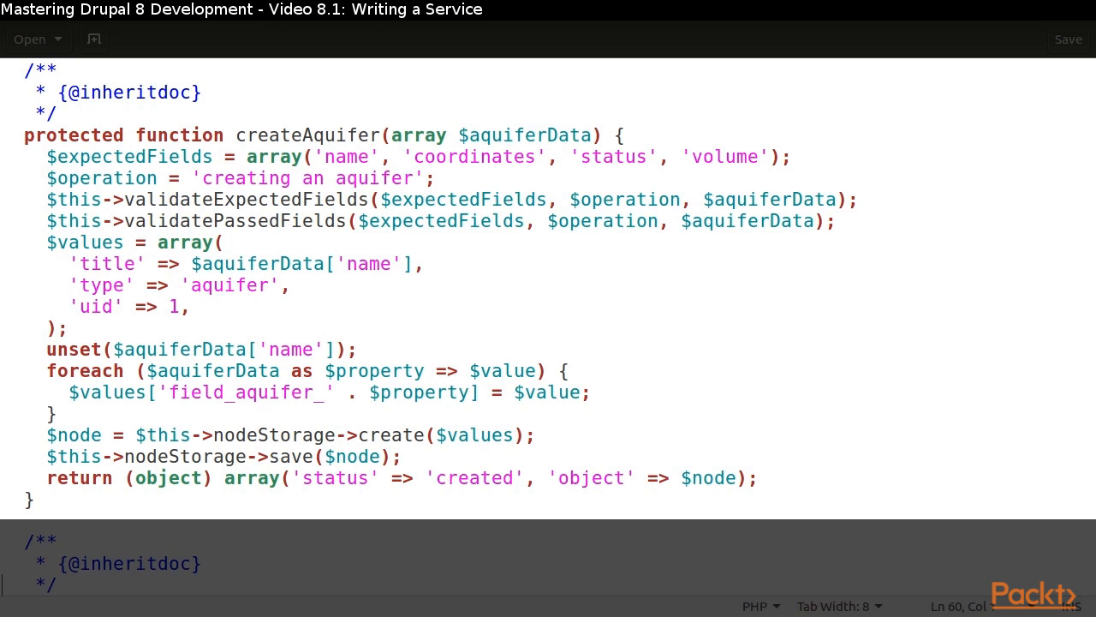
left_click_drag(48, 199, 836, 221)
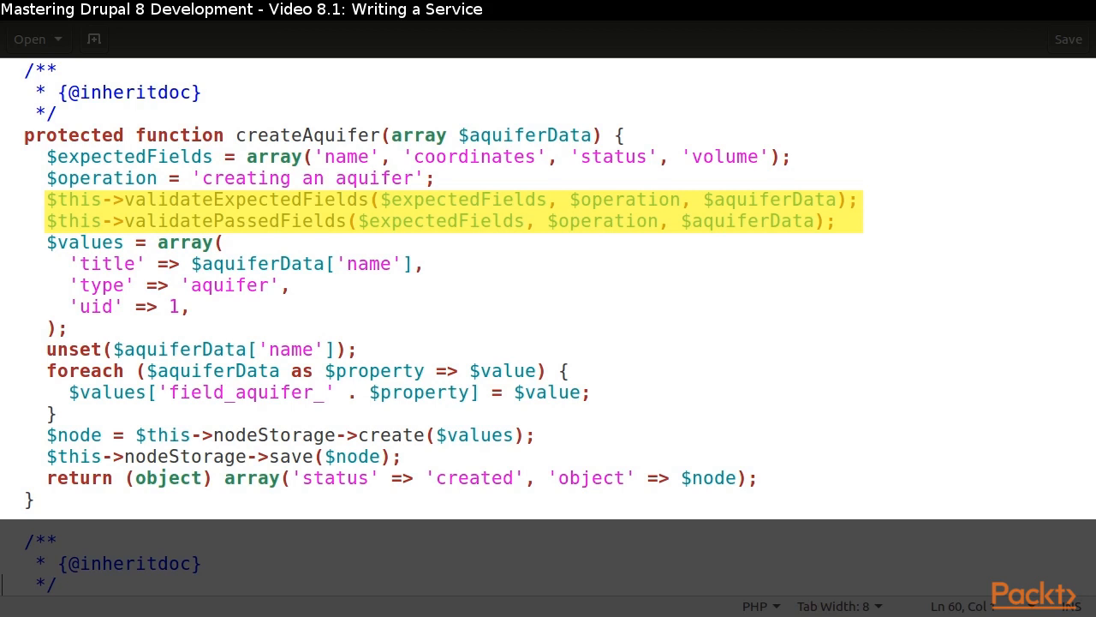
scroll("down", 3)
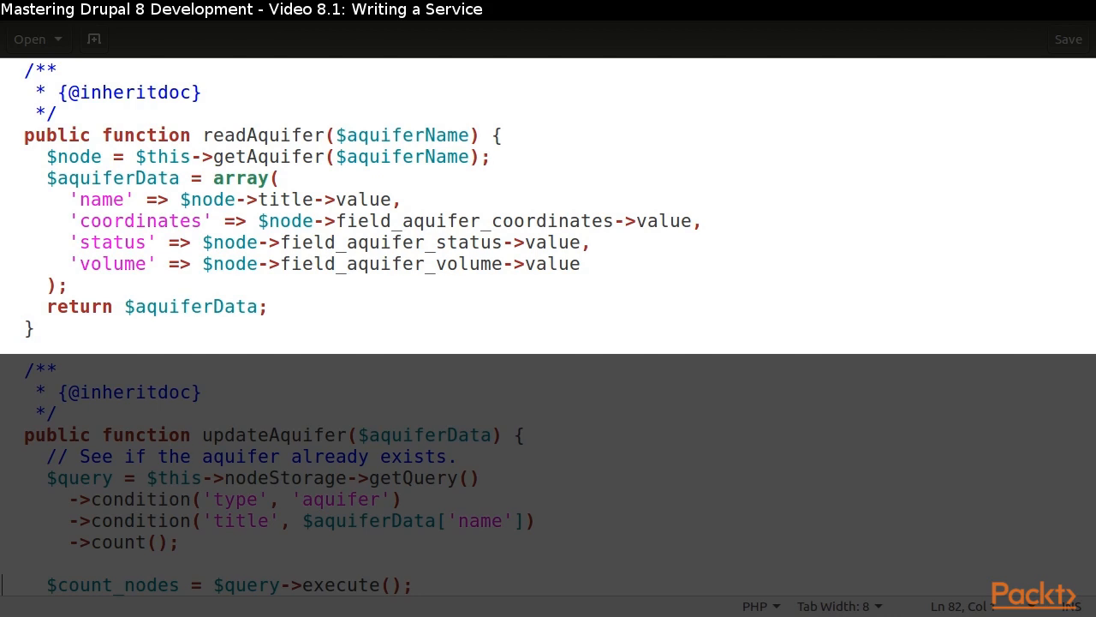
scroll("down", 3)
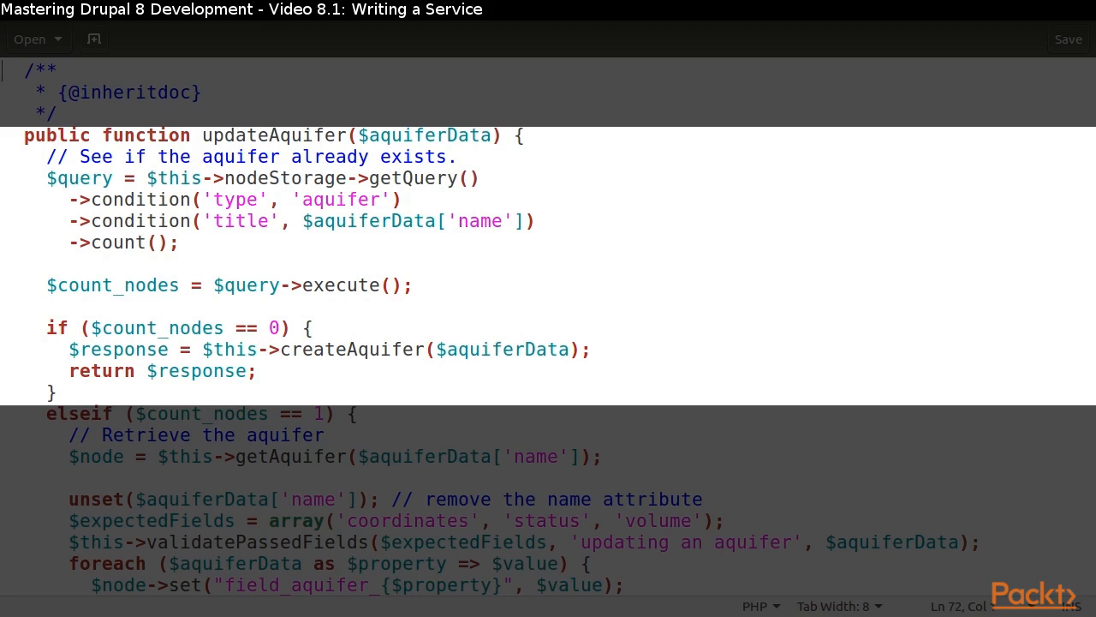
left_click_drag(48, 155, 411, 284)
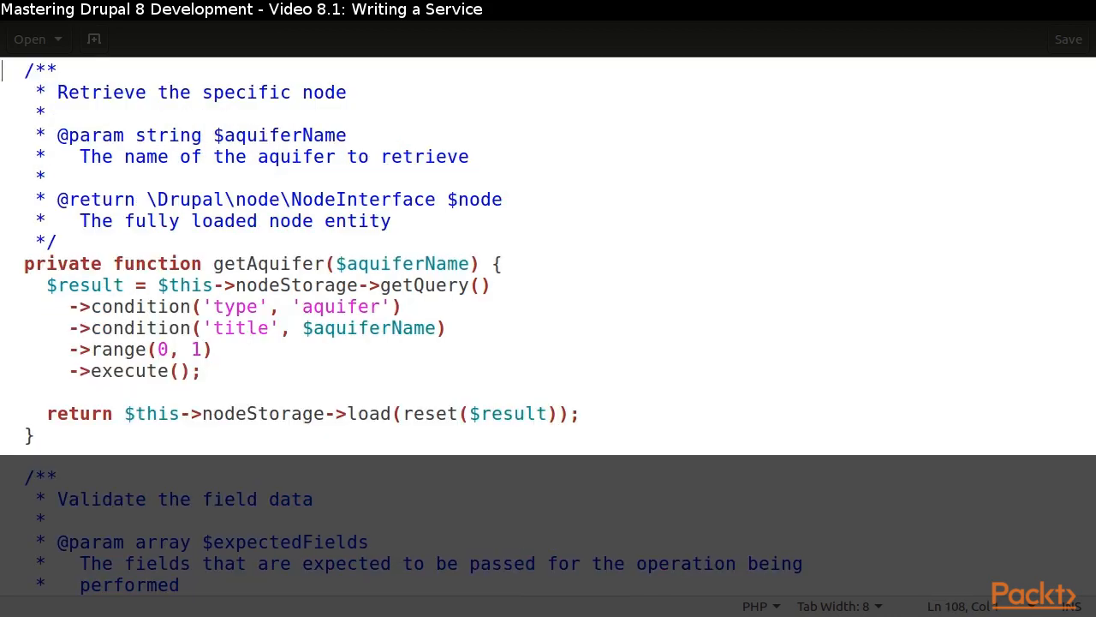
scroll("down", 3)
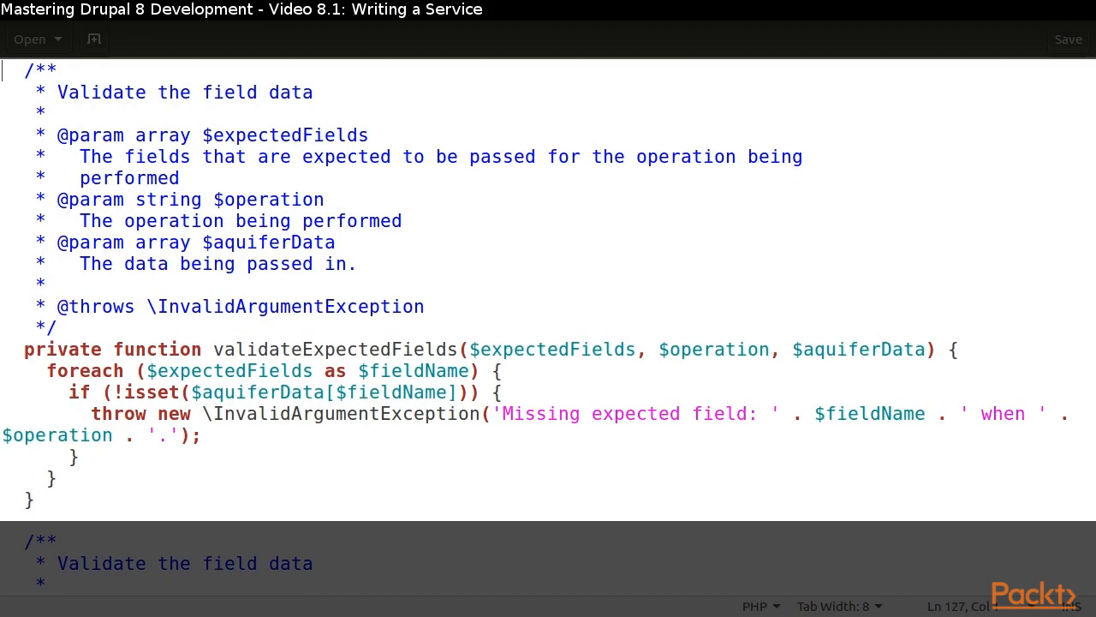
scroll("down", 3)
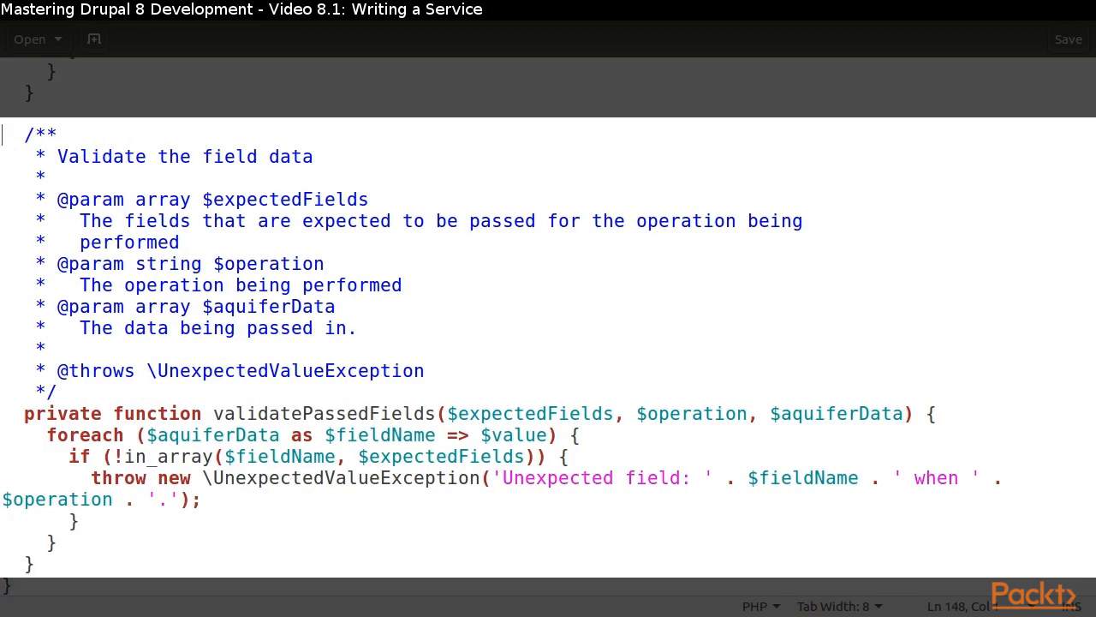